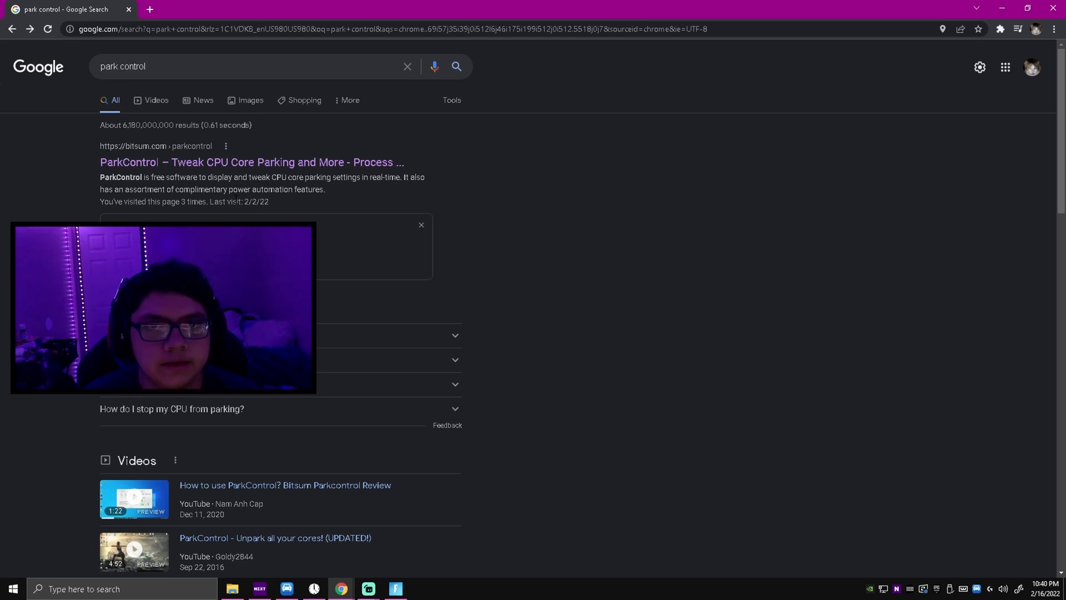
Step: Download the ParkControl installer from the bitsum.com ParkControl page
click(251, 162)
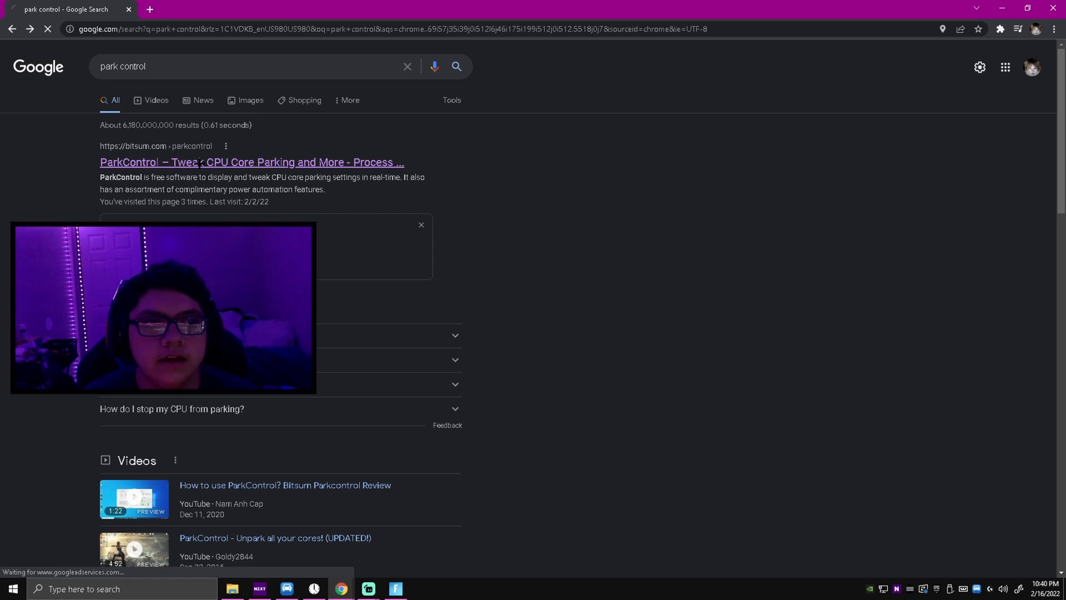
click(251, 162)
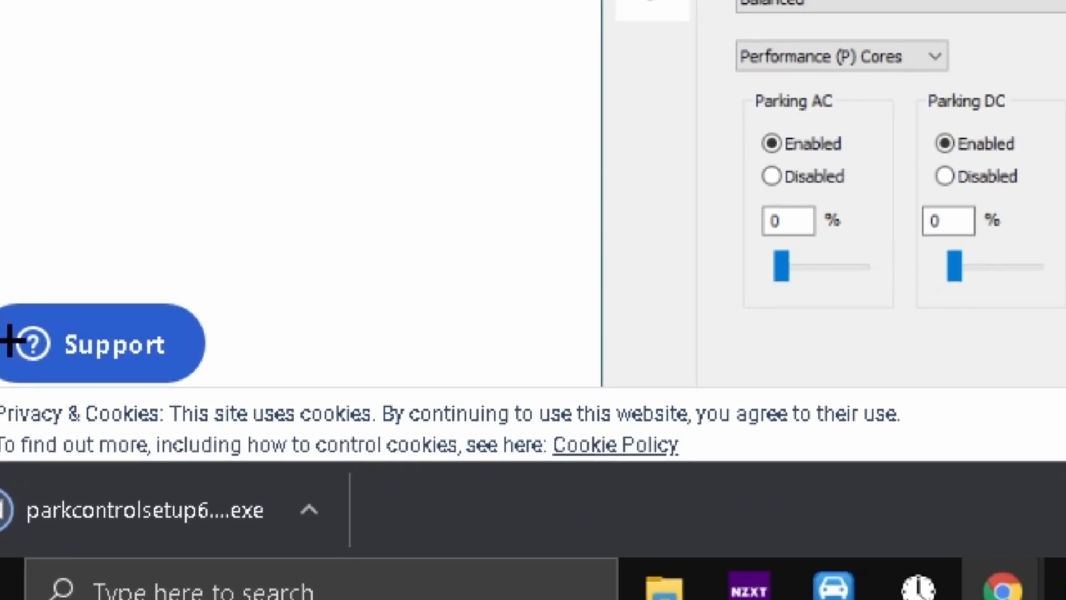
Step: Run the downloaded ParkControl setup in English with the default components and Start menu shortcuts
click(117, 562)
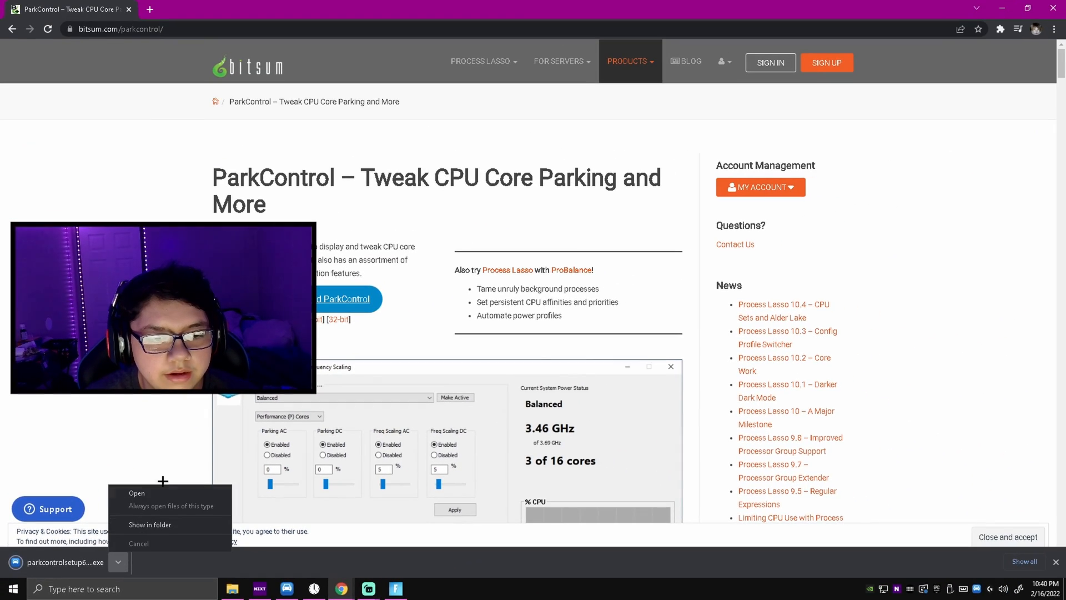
click(135, 492)
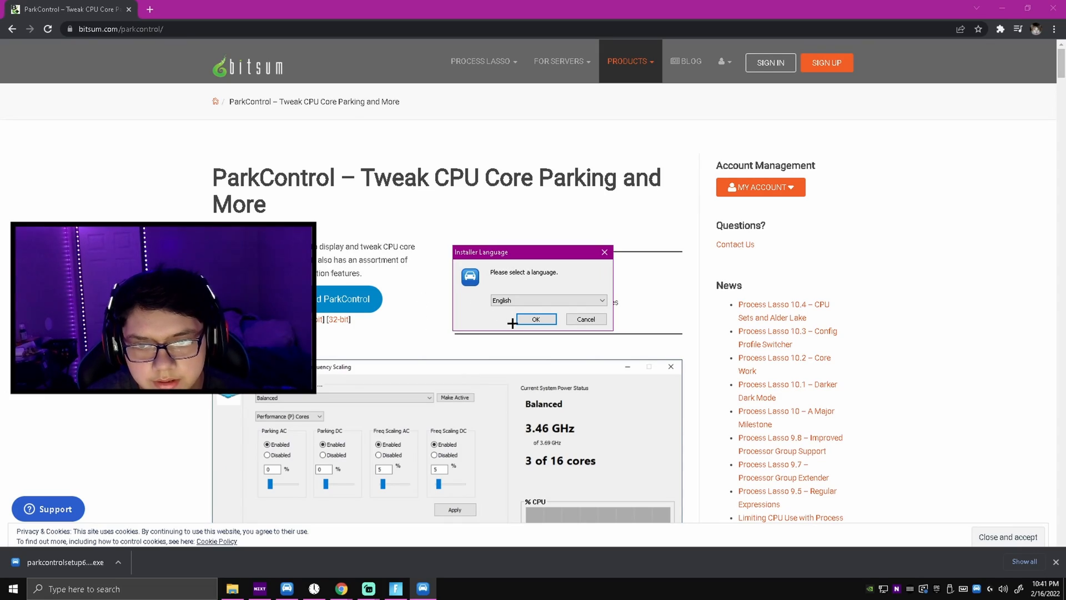
click(535, 319)
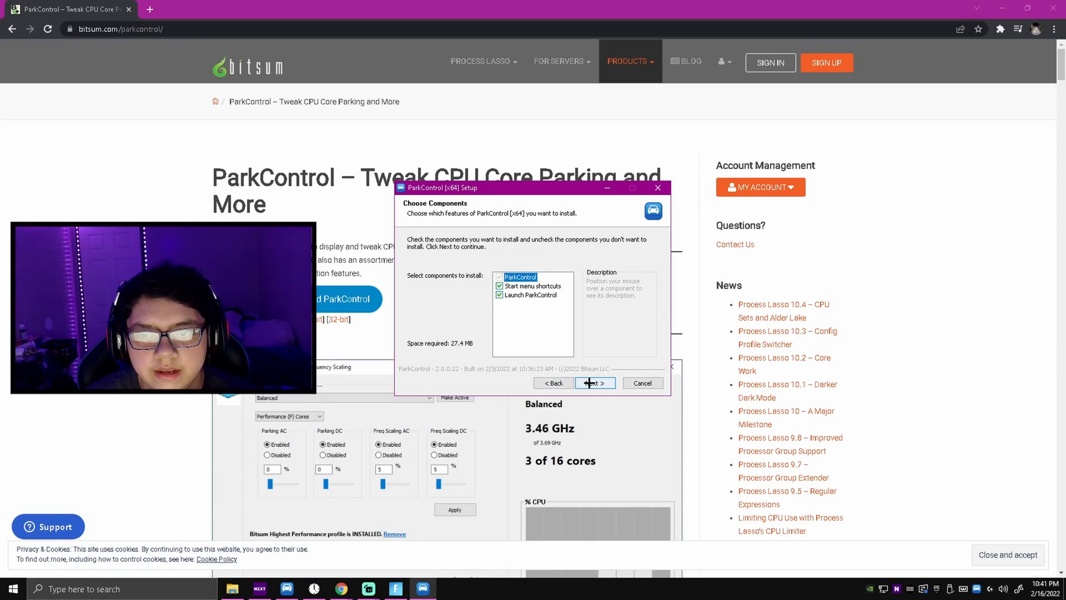
click(593, 382)
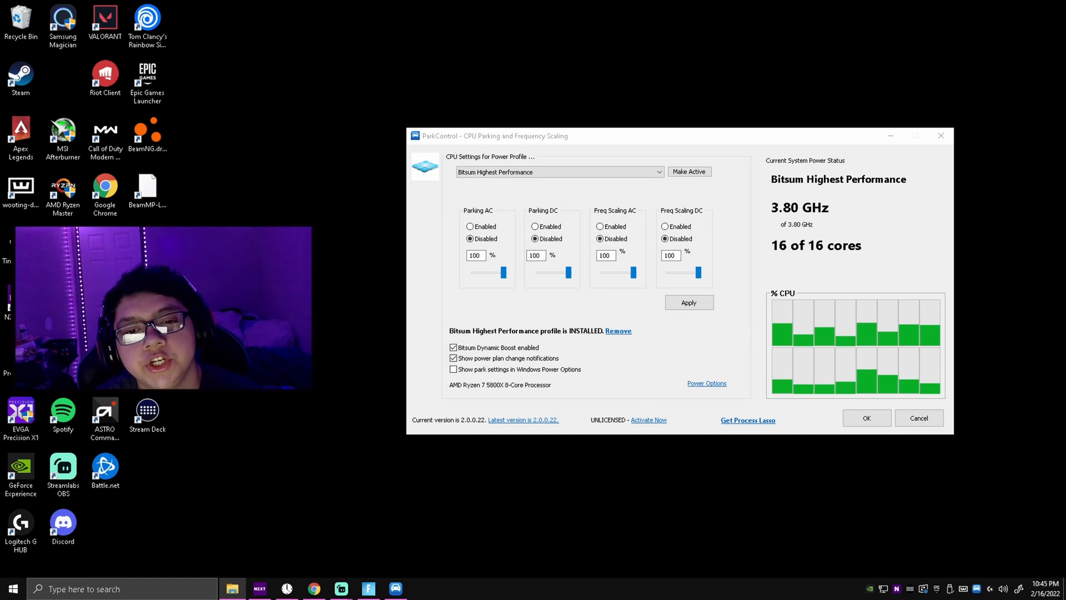
Step: Turn on 'Show power plan change notifications' in ParkControl
click(559, 171)
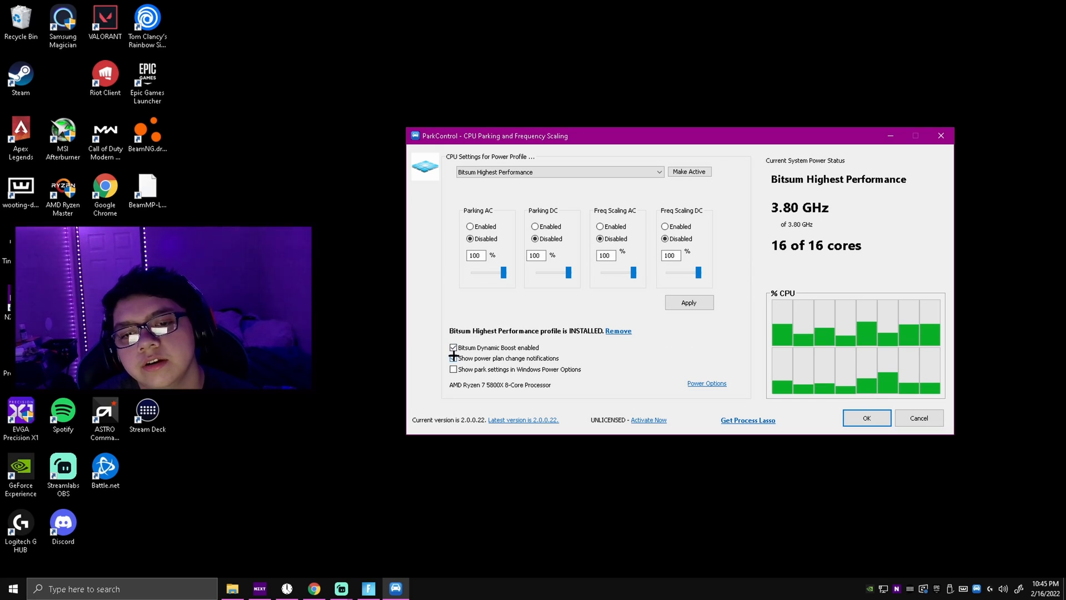
click(453, 359)
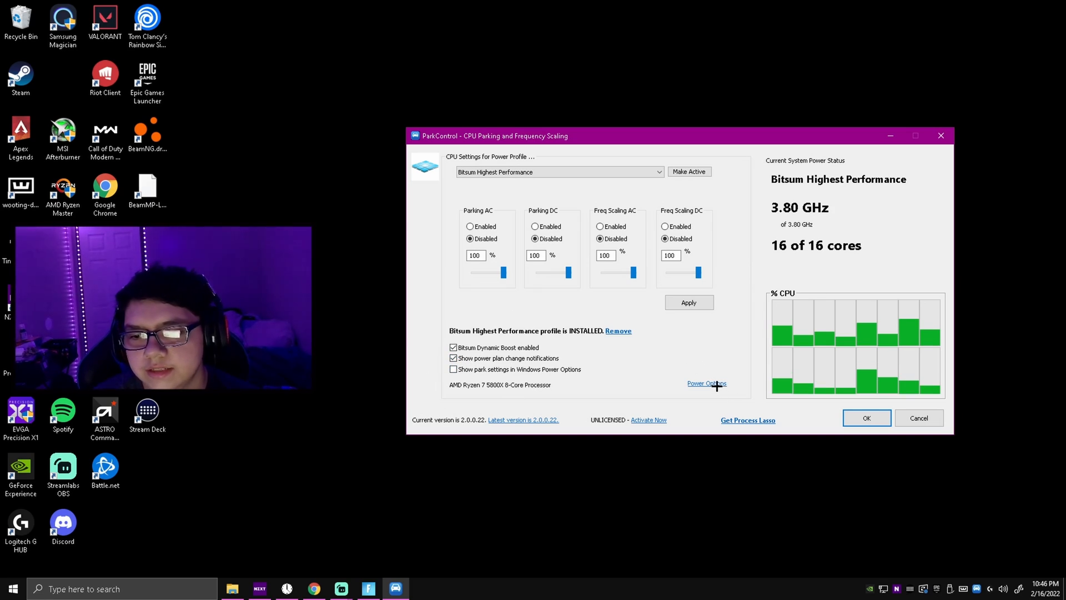
click(706, 383)
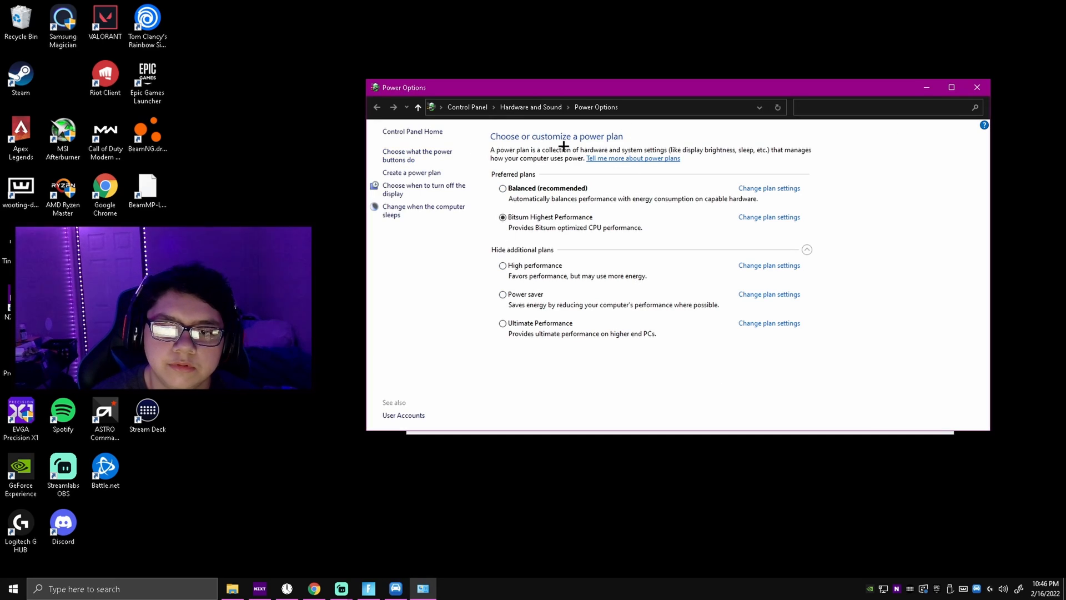
mouse_move(536, 245)
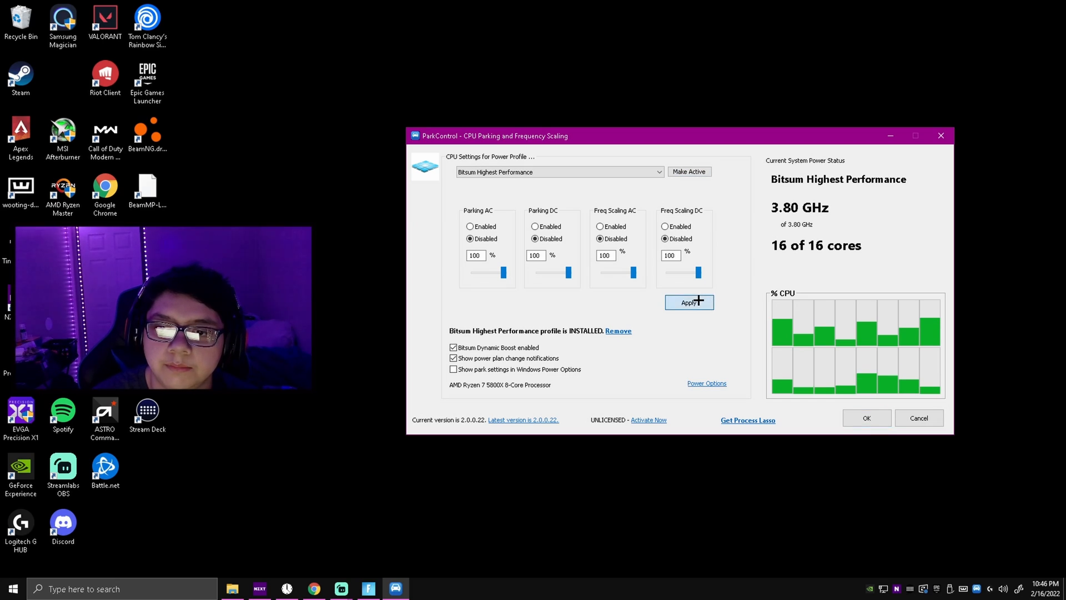
mouse_move(902, 323)
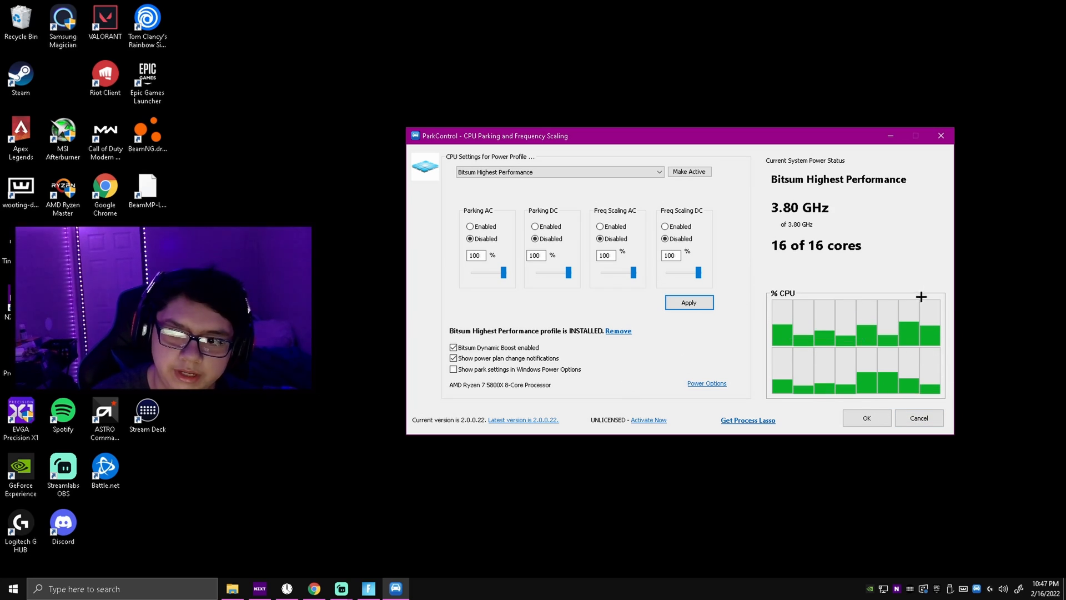
Step: Apply the Bitsum Highest Performance settings and close ParkControl
click(941, 136)
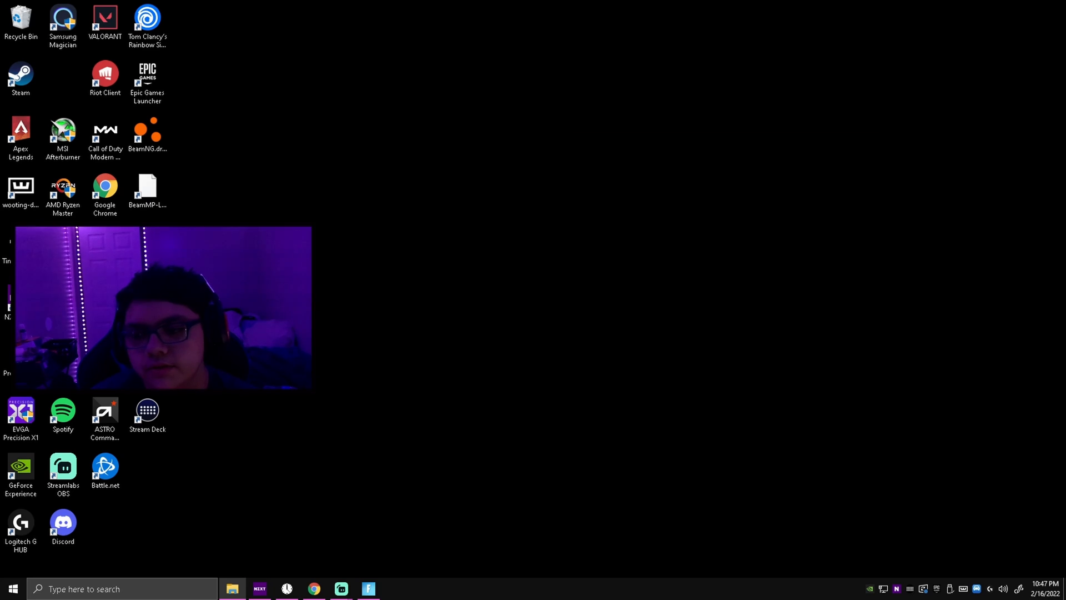